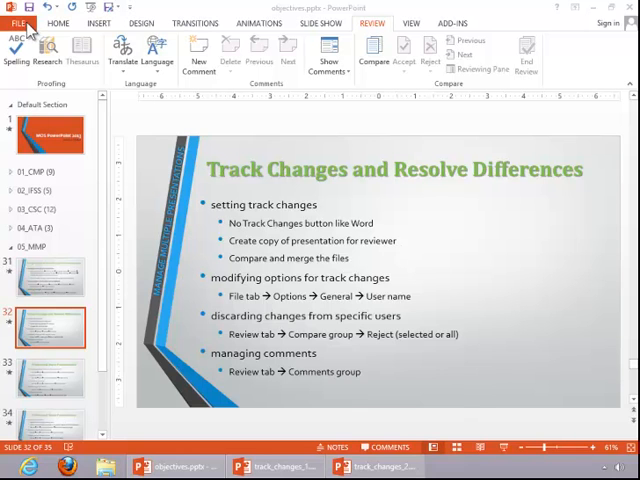
# - In PowerPoint Options, set the user name to 'MOS Demo' with initials 'MOS'
pyautogui.click(17, 23)
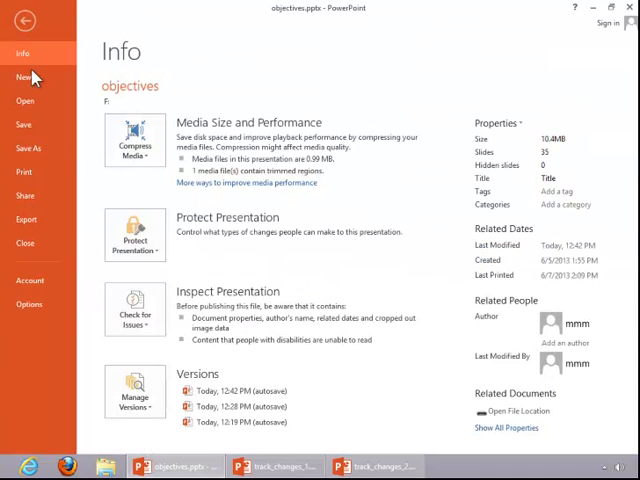
pyautogui.click(25, 20)
pyautogui.write('MOS')
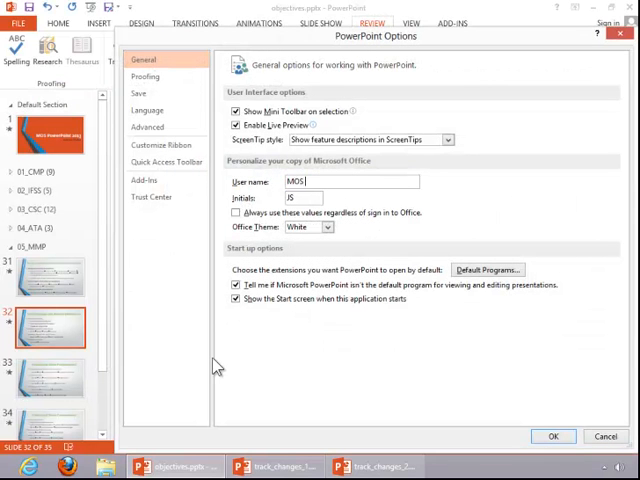
pyautogui.write('Demo')
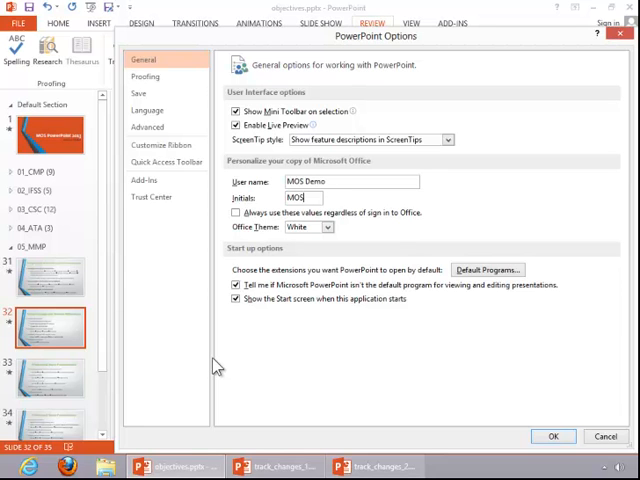
pyautogui.click(553, 436)
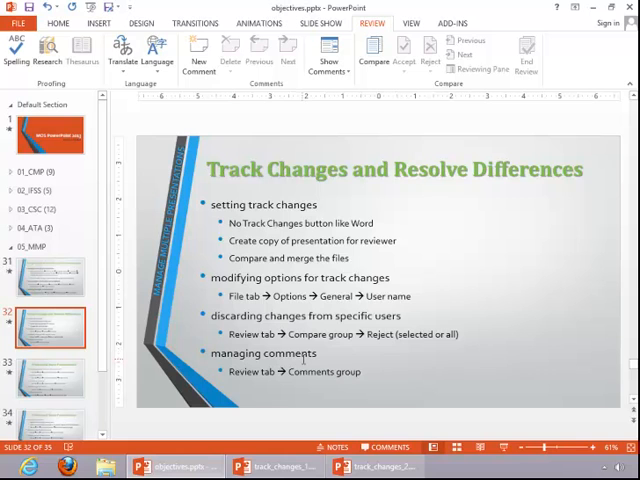
# - Switch to the track_changes_2 window to show Jane Doe's and John Smith's comments
pyautogui.click(275, 466)
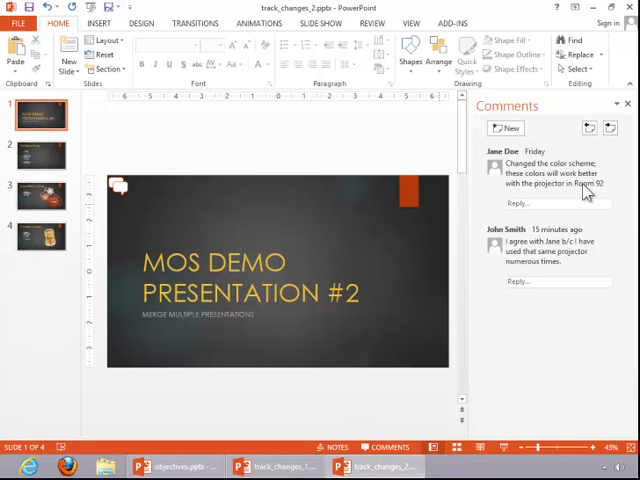
pyautogui.click(545, 250)
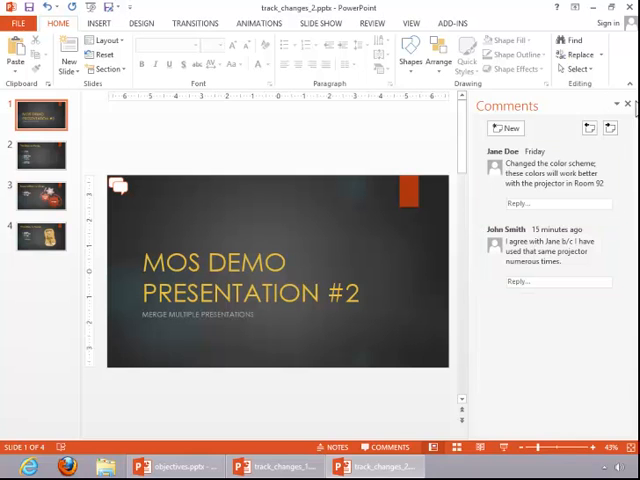
pyautogui.click(374, 23)
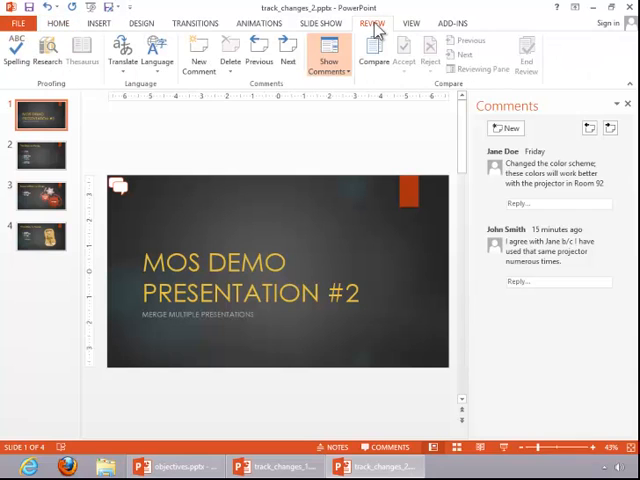
pyautogui.click(198, 50)
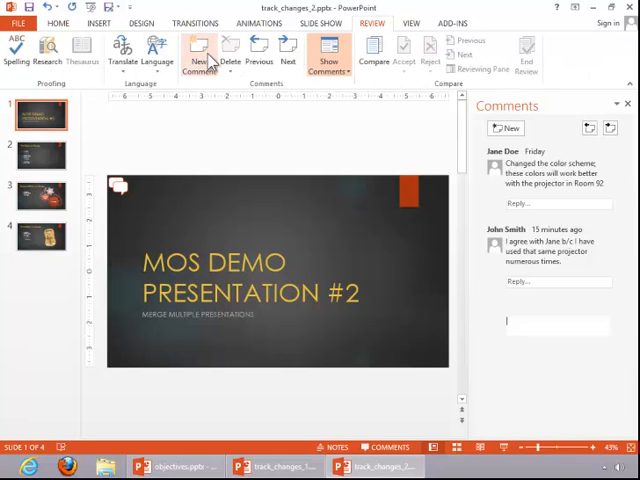
pyautogui.click(199, 52)
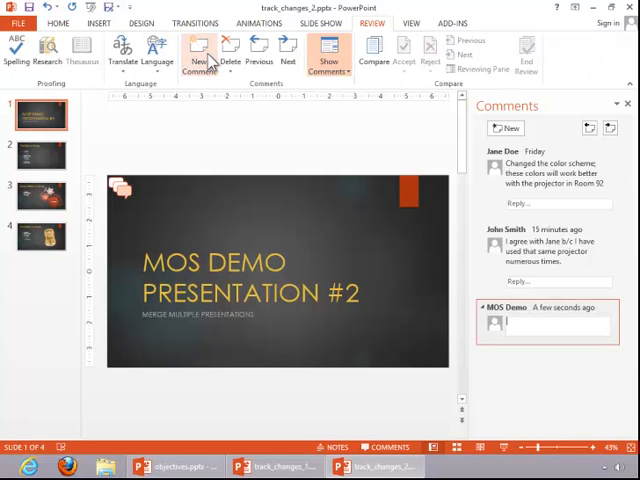
pyautogui.write('Make comment')
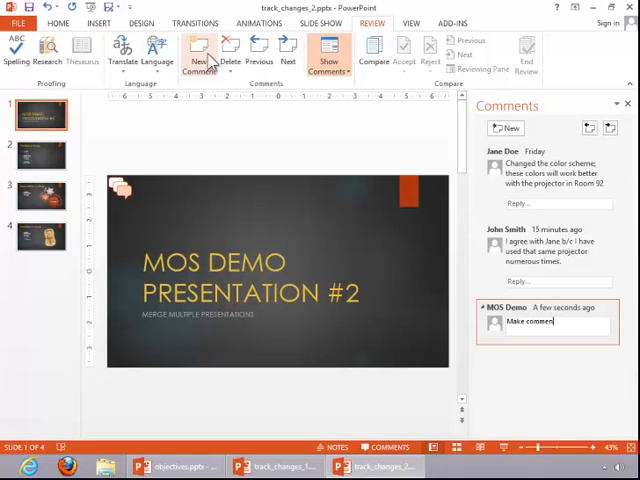
pyautogui.write('here.')
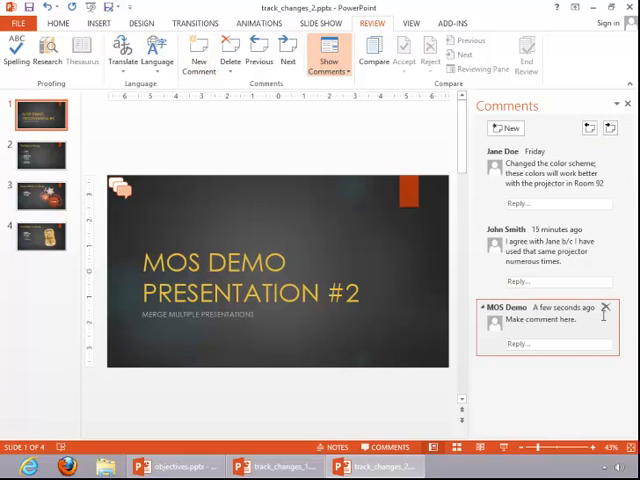
pyautogui.moveTo(608, 315)
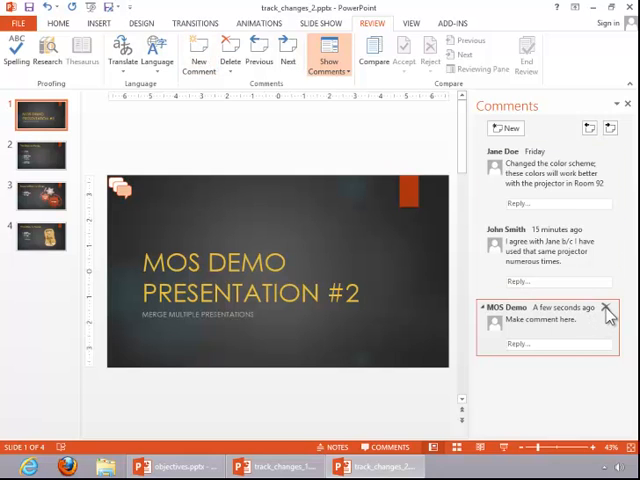
pyautogui.click(607, 307)
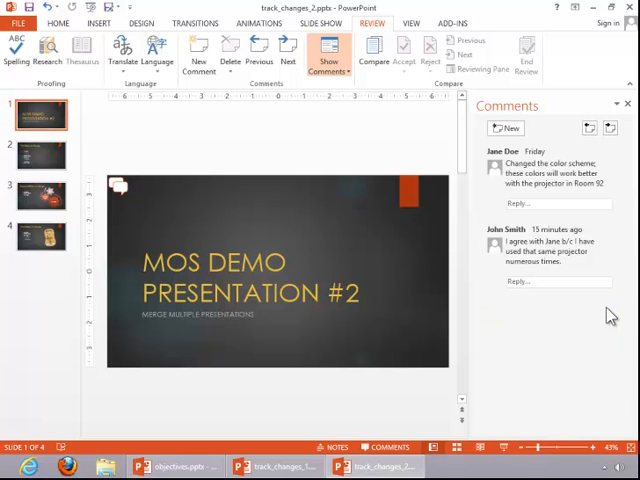
pyautogui.moveTo(168, 135)
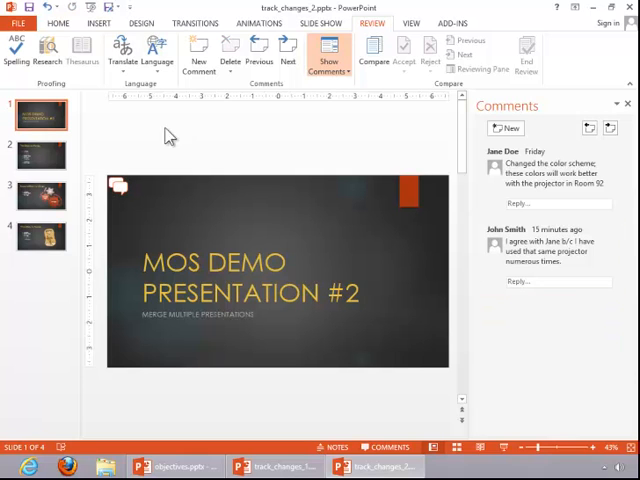
# - Step through slides 2, 3 and 4, reading each slide's comments
pyautogui.click(40, 155)
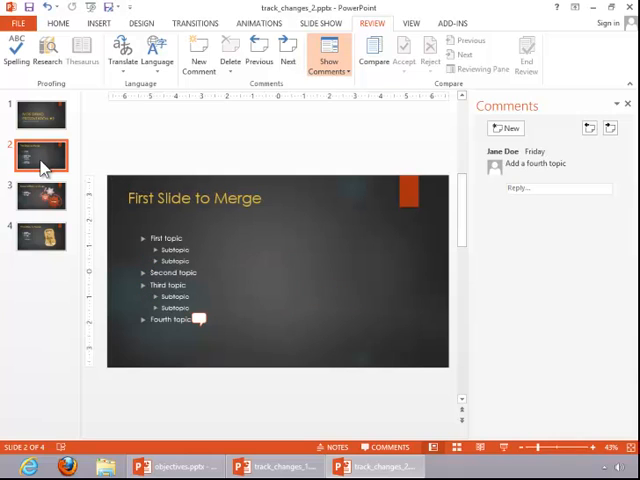
pyautogui.moveTo(170, 337)
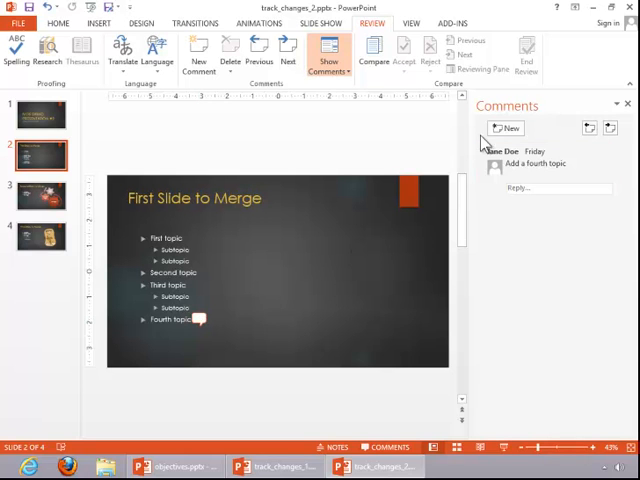
pyautogui.moveTo(195, 318)
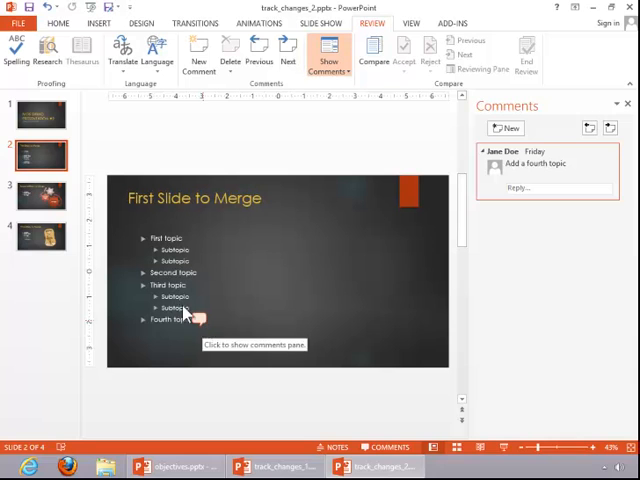
pyautogui.click(40, 195)
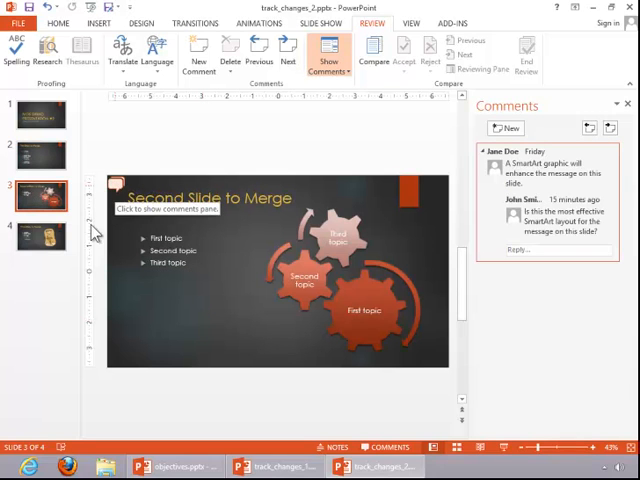
pyautogui.click(41, 237)
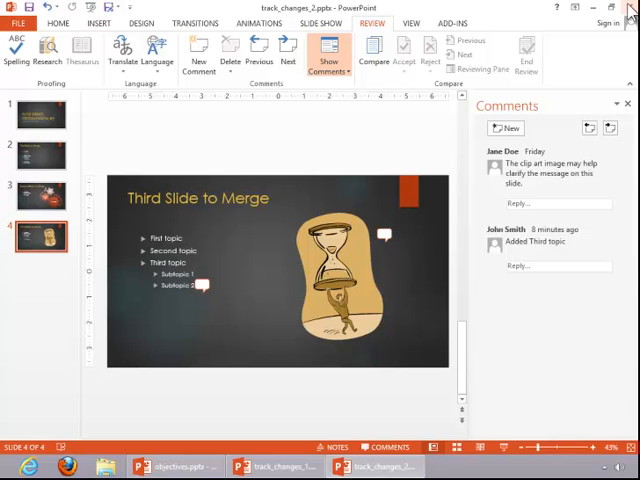
# - Save and close track_changes_2, then start Review > Compare in track_changes_1
pyautogui.click(630, 8)
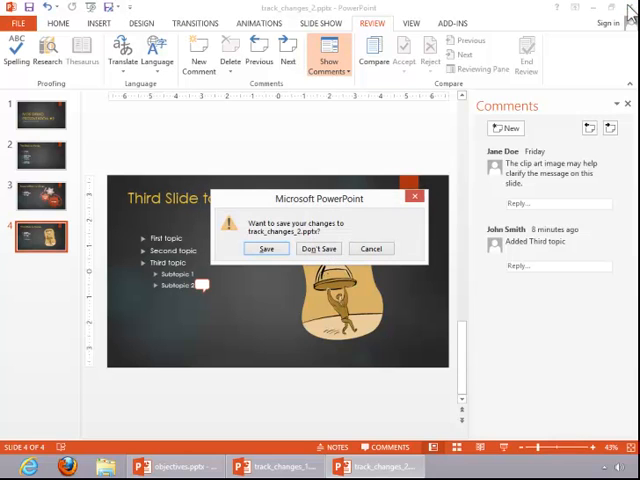
pyautogui.click(266, 248)
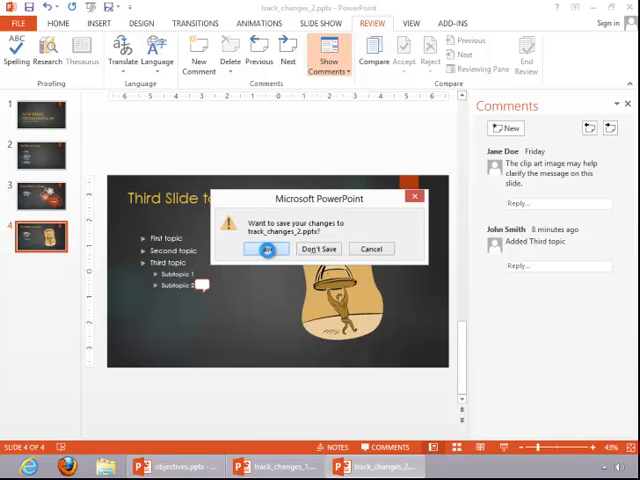
pyautogui.click(319, 248)
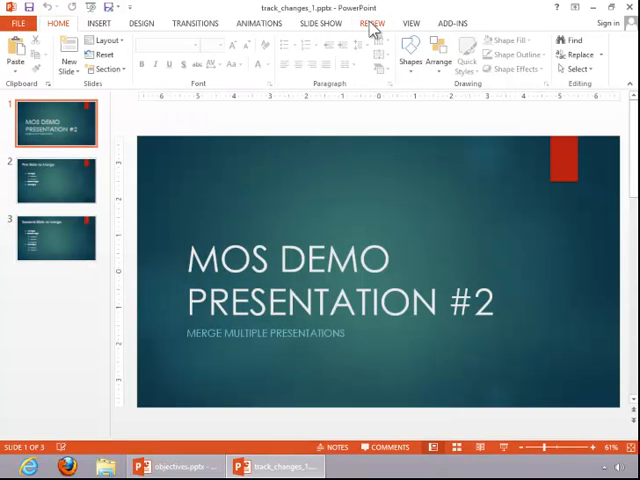
pyautogui.click(371, 23)
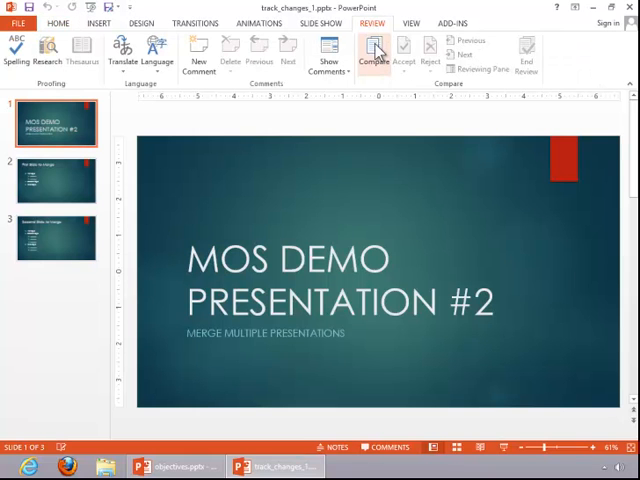
pyautogui.click(373, 55)
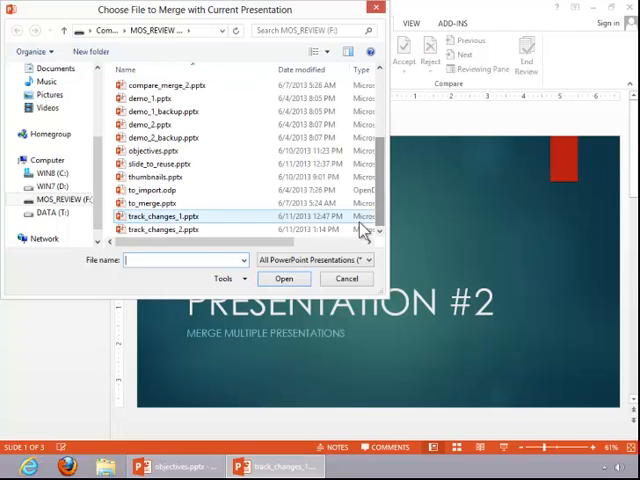
# - Merge track_changes_2.pptx into the current presentation, opening the Revisions pane
pyautogui.click(175, 229)
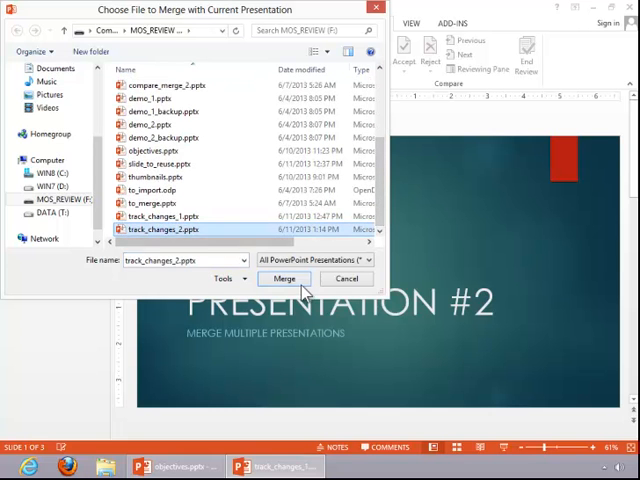
pyautogui.click(284, 278)
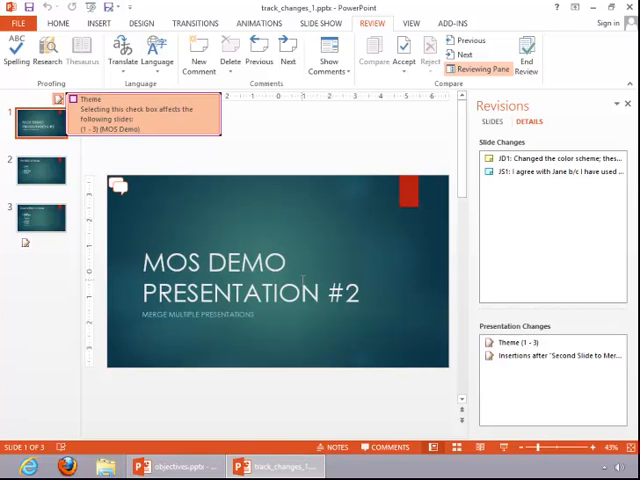
pyautogui.moveTo(281, 229)
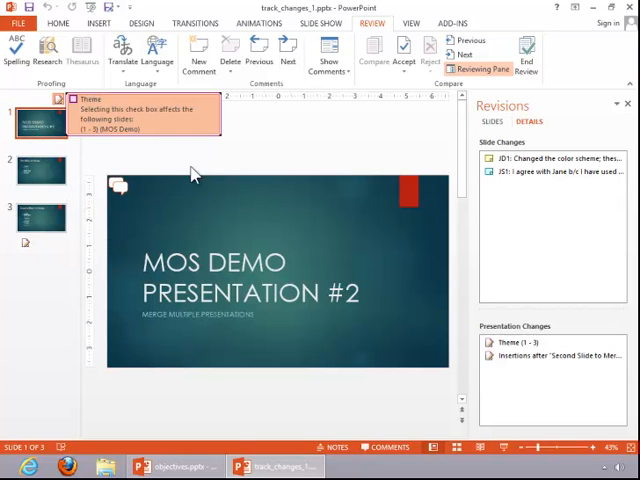
pyautogui.moveTo(200, 135)
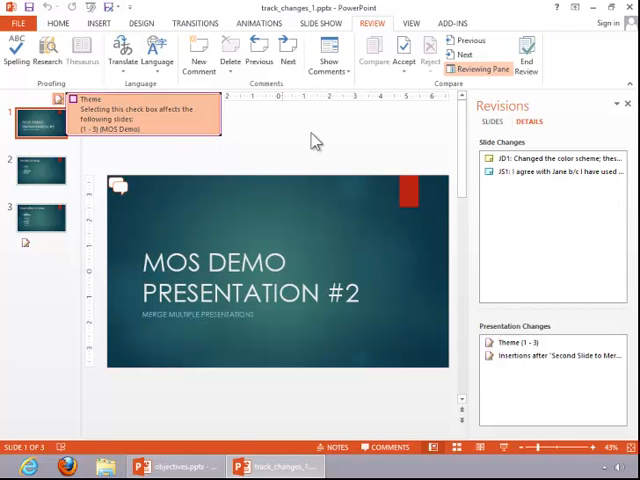
pyautogui.moveTo(458, 140)
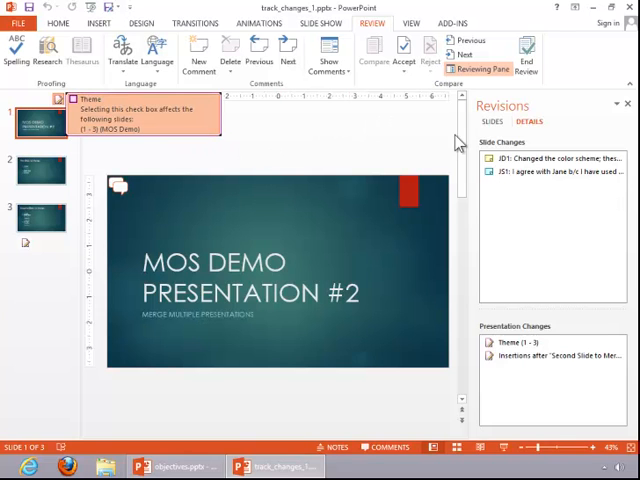
# - Accept the Theme (1 - 3) revision, giving the slides a dark theme with gold titles
pyautogui.click(550, 158)
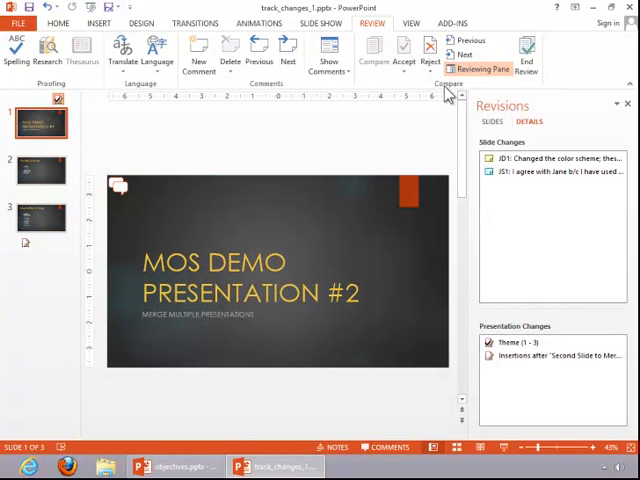
pyautogui.moveTo(430, 125)
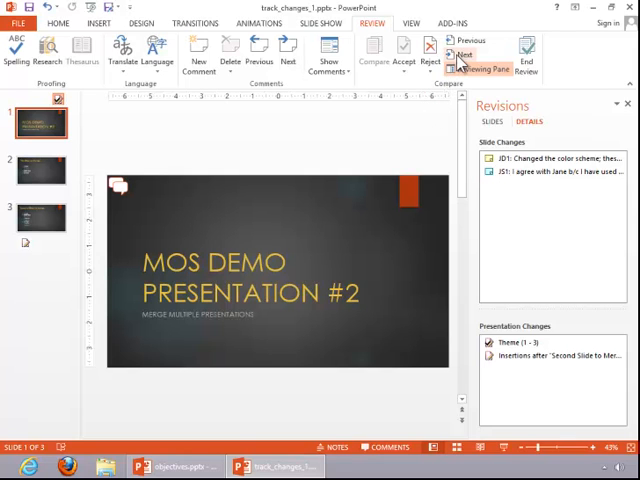
# - Go to the next revision and accept the inserted 'Third Slide to Merge' slide
pyautogui.click(461, 54)
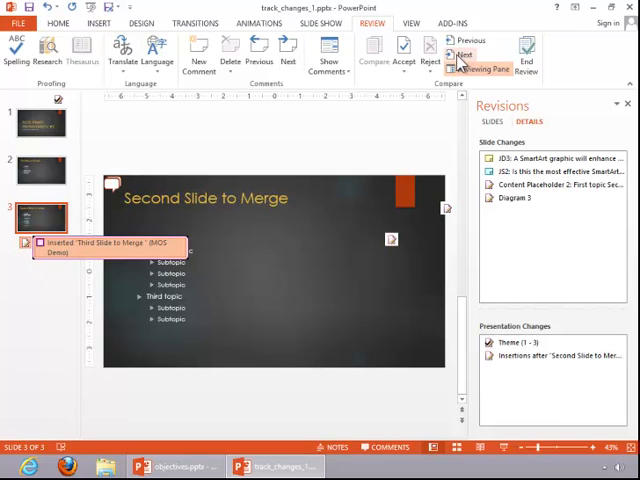
pyautogui.moveTo(443, 96)
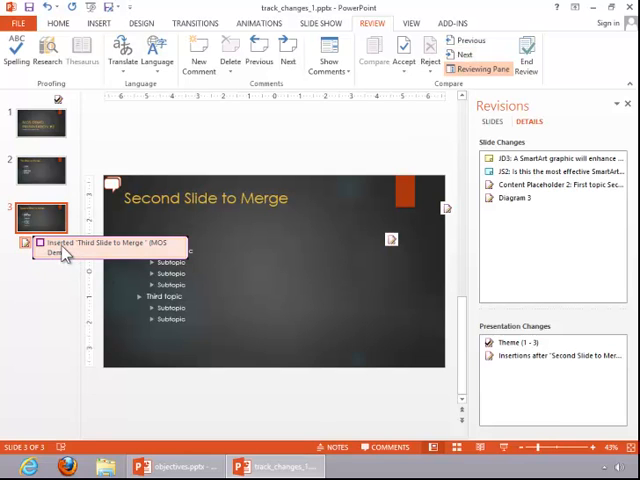
pyautogui.moveTo(150, 255)
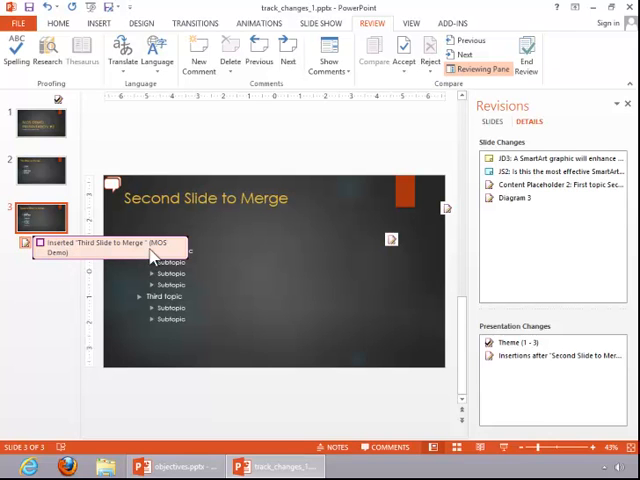
pyautogui.click(416, 70)
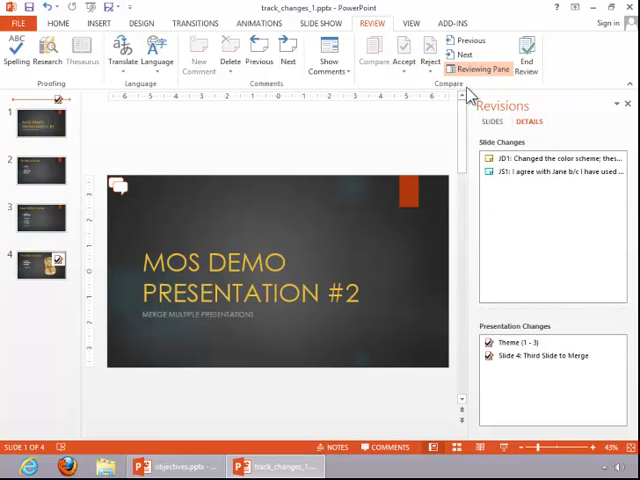
pyautogui.moveTo(375, 205)
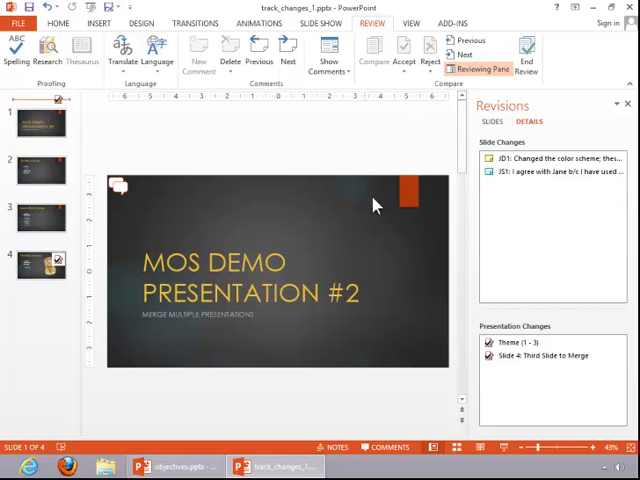
pyautogui.moveTo(401, 150)
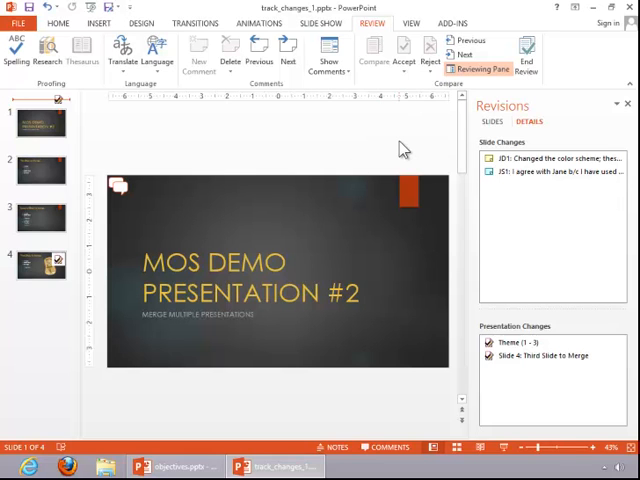
pyautogui.moveTo(402, 150)
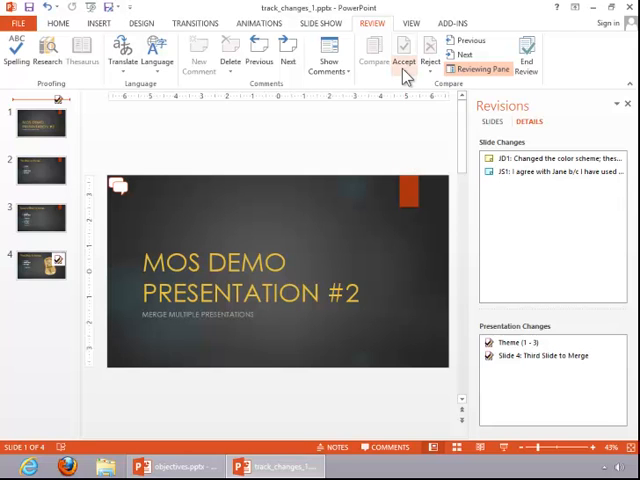
# - Check the Reject options, then End Review and confirm with Yes
pyautogui.click(431, 55)
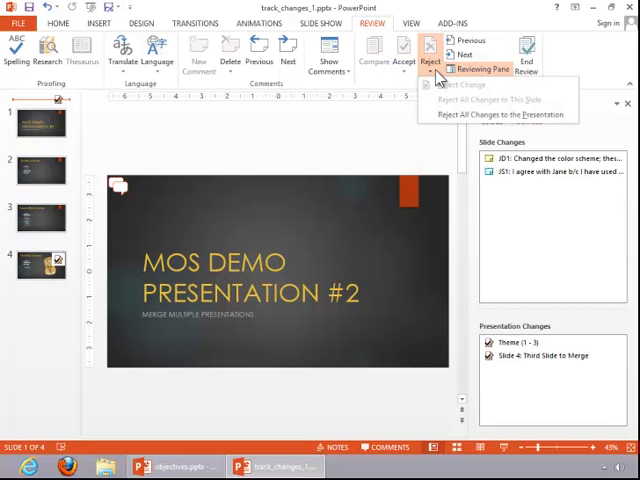
pyautogui.moveTo(358, 132)
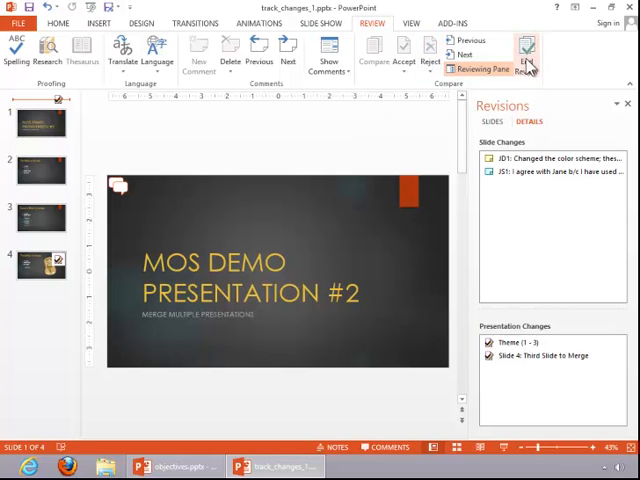
pyautogui.click(527, 52)
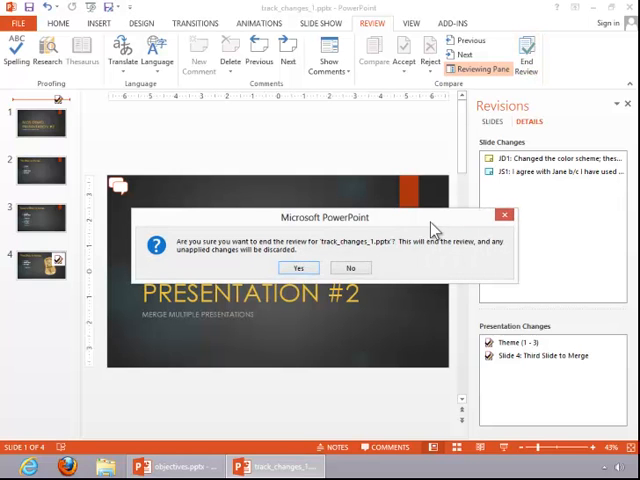
pyautogui.click(298, 268)
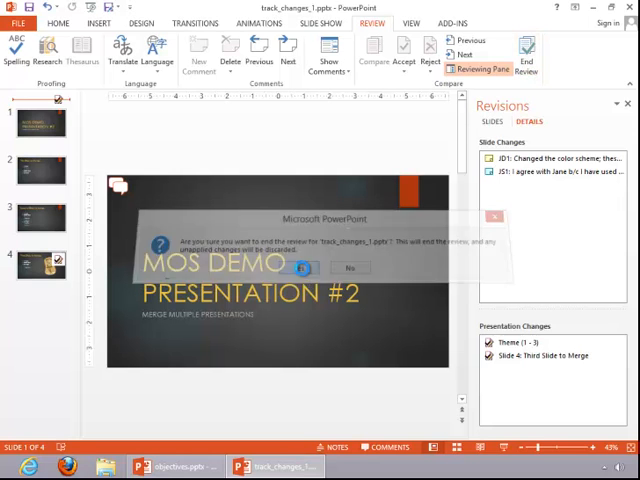
pyautogui.click(302, 267)
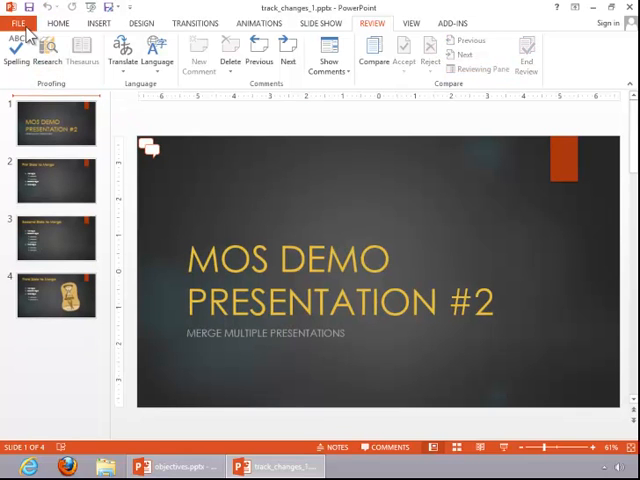
# - Save the presentation to the computer as track_changes_1_acceptedChanges
pyautogui.click(25, 22)
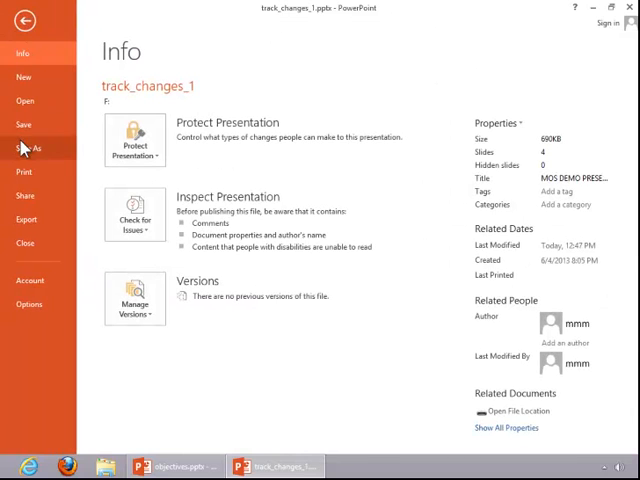
pyautogui.click(27, 148)
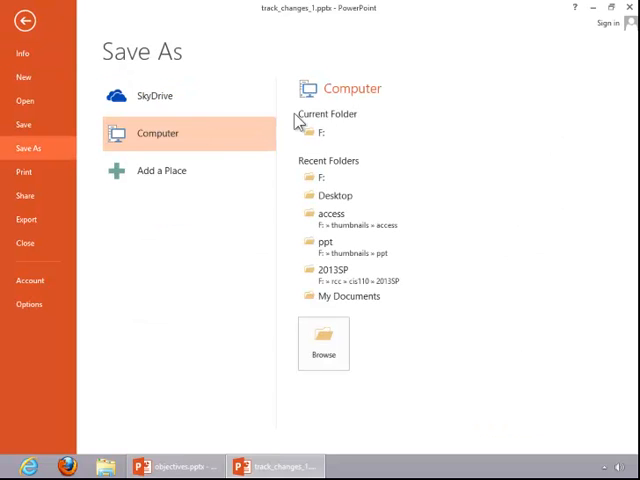
pyautogui.click(323, 343)
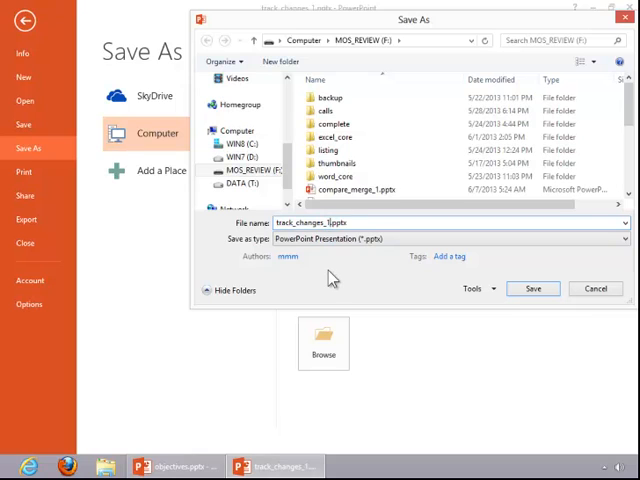
pyautogui.write('_acceptedChanges')
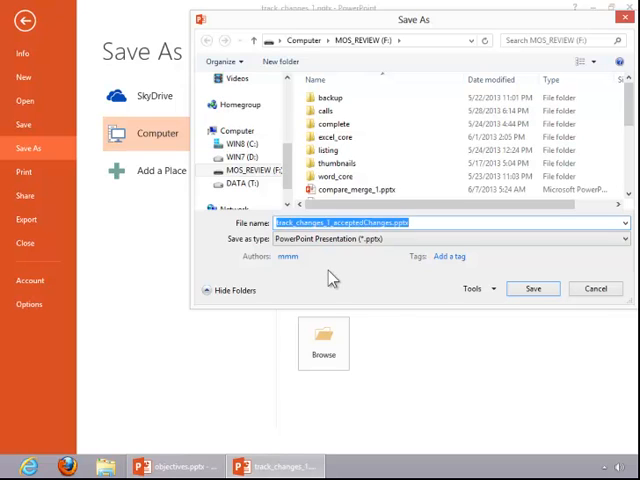
pyautogui.click(595, 288)
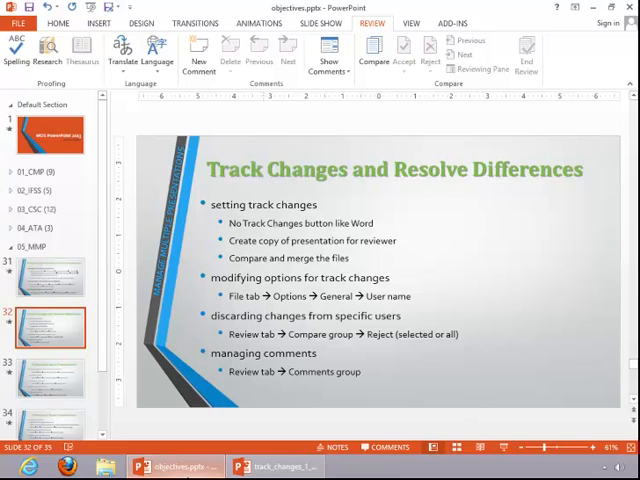
pyautogui.moveTo(482, 404)
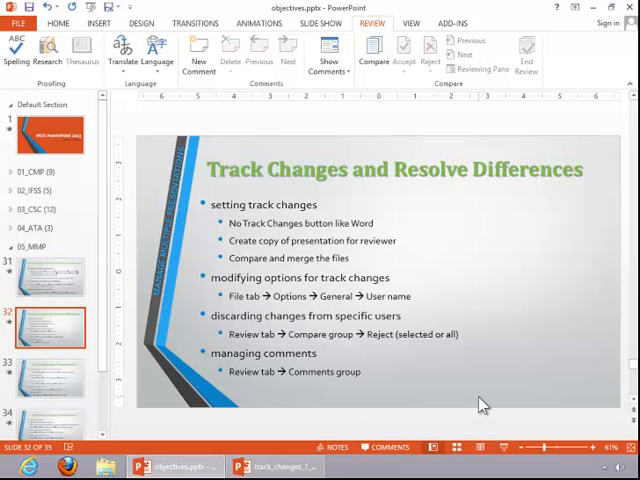